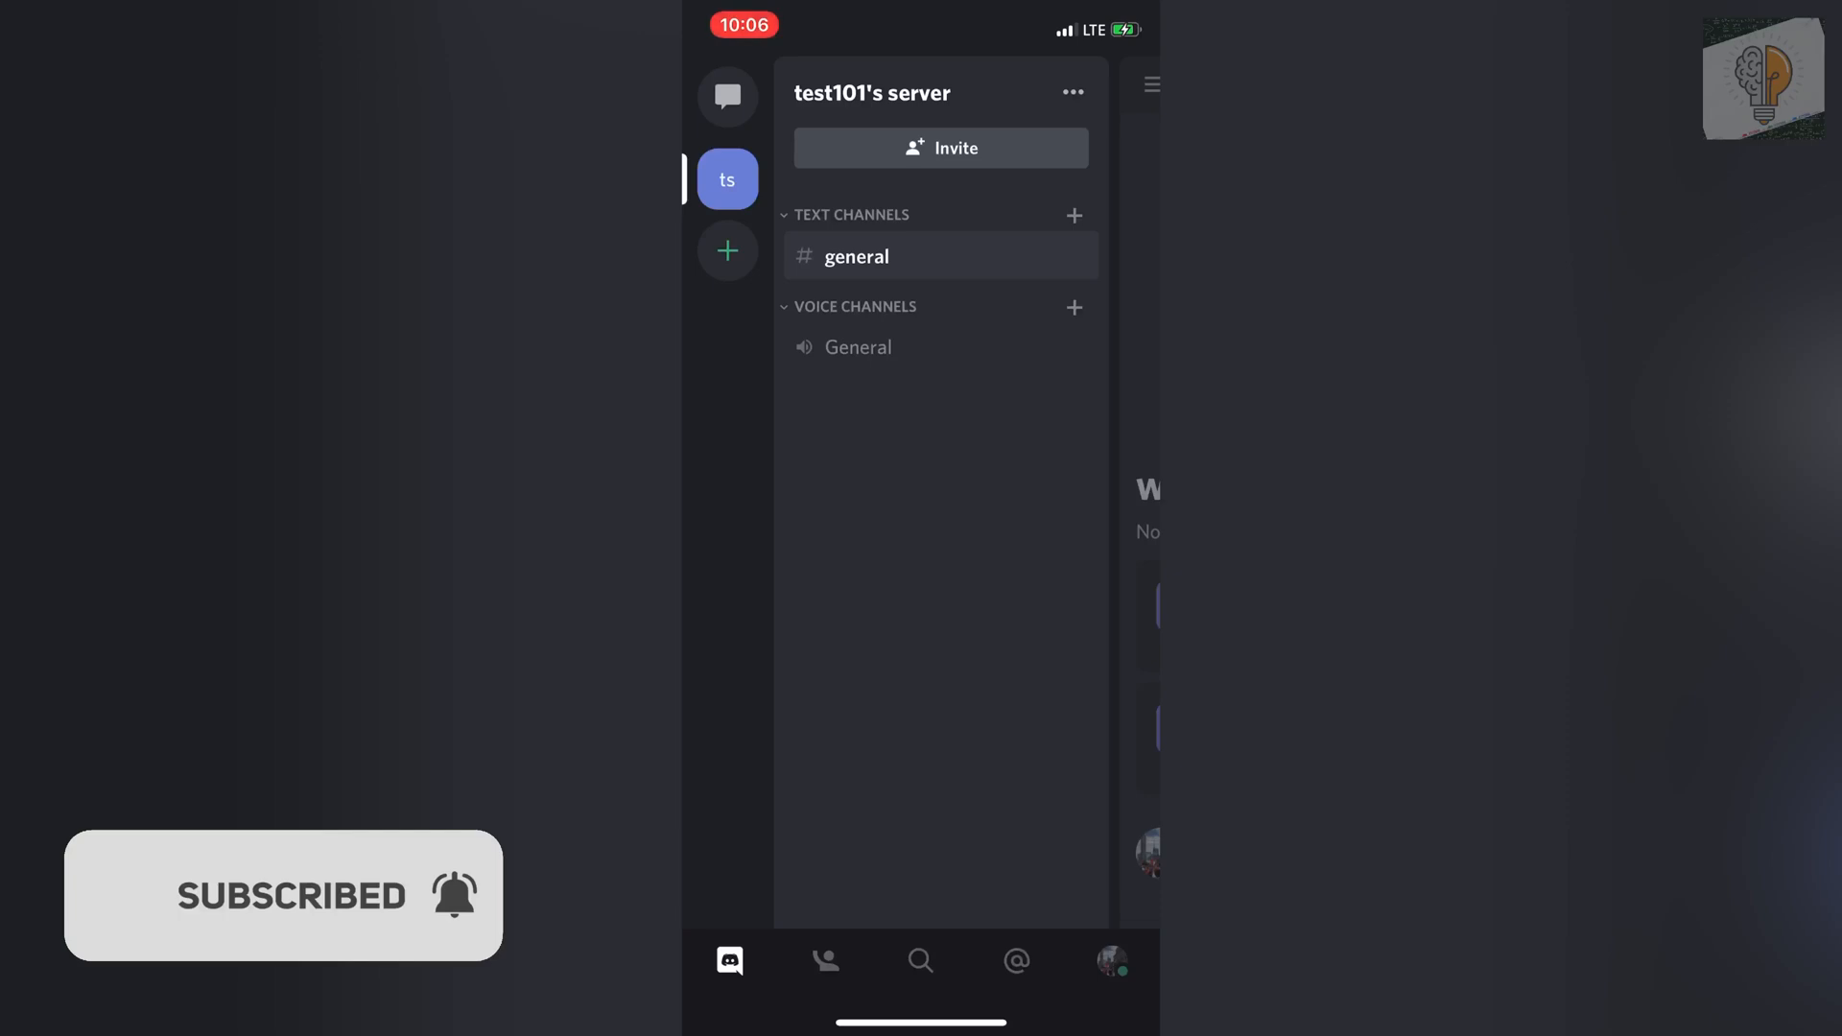
# - Go from the profile avatar to the empty Connections page and start adding a connection
pyautogui.click(1113, 961)
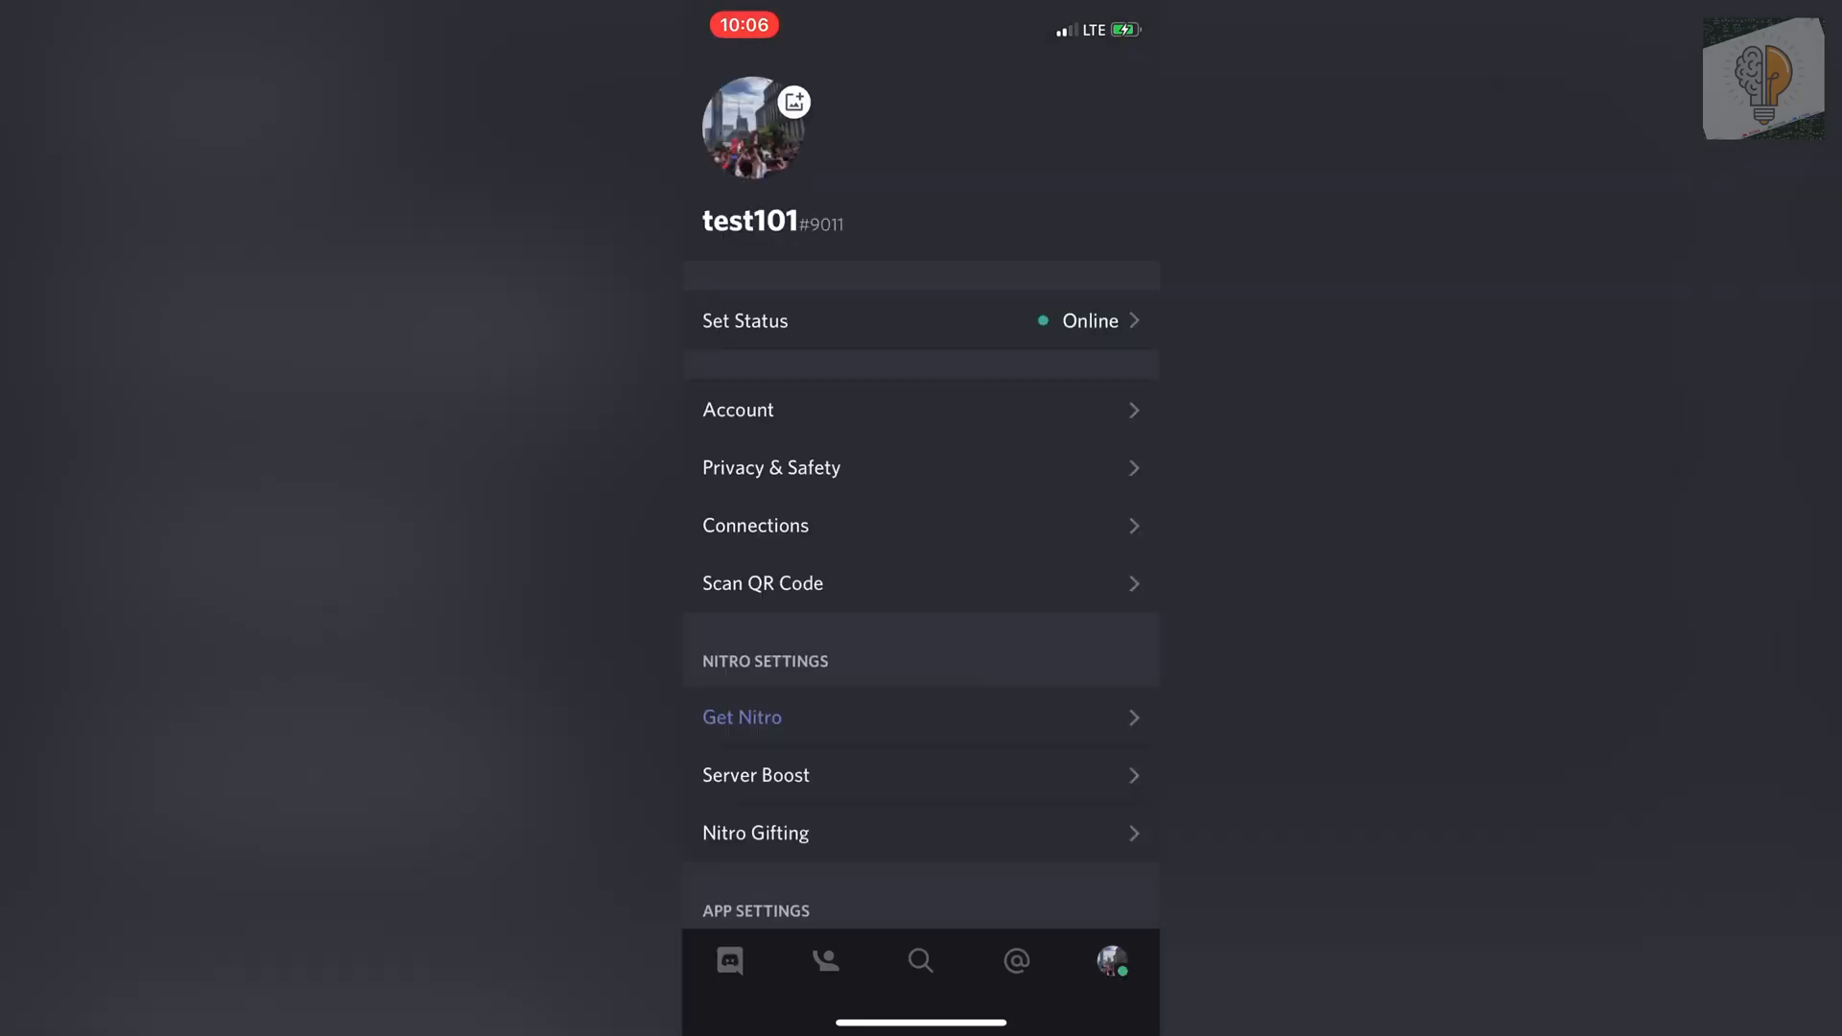
pyautogui.click(755, 526)
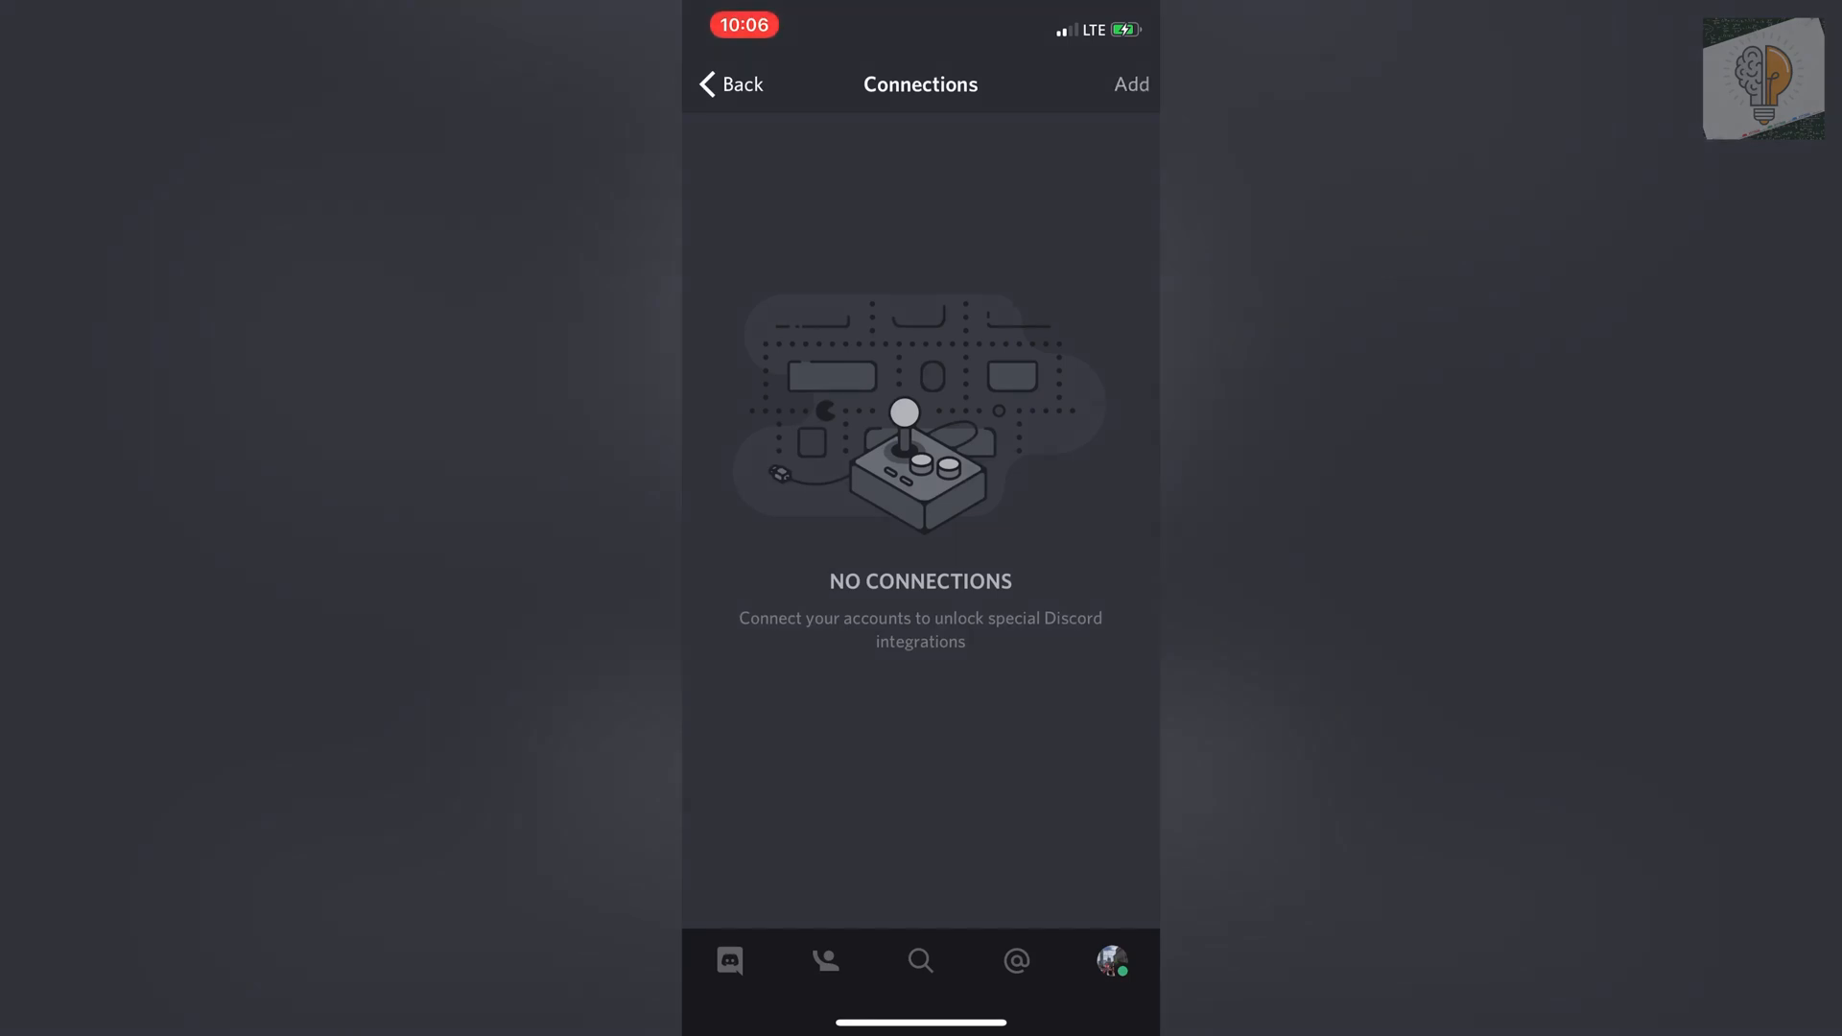
pyautogui.click(1131, 85)
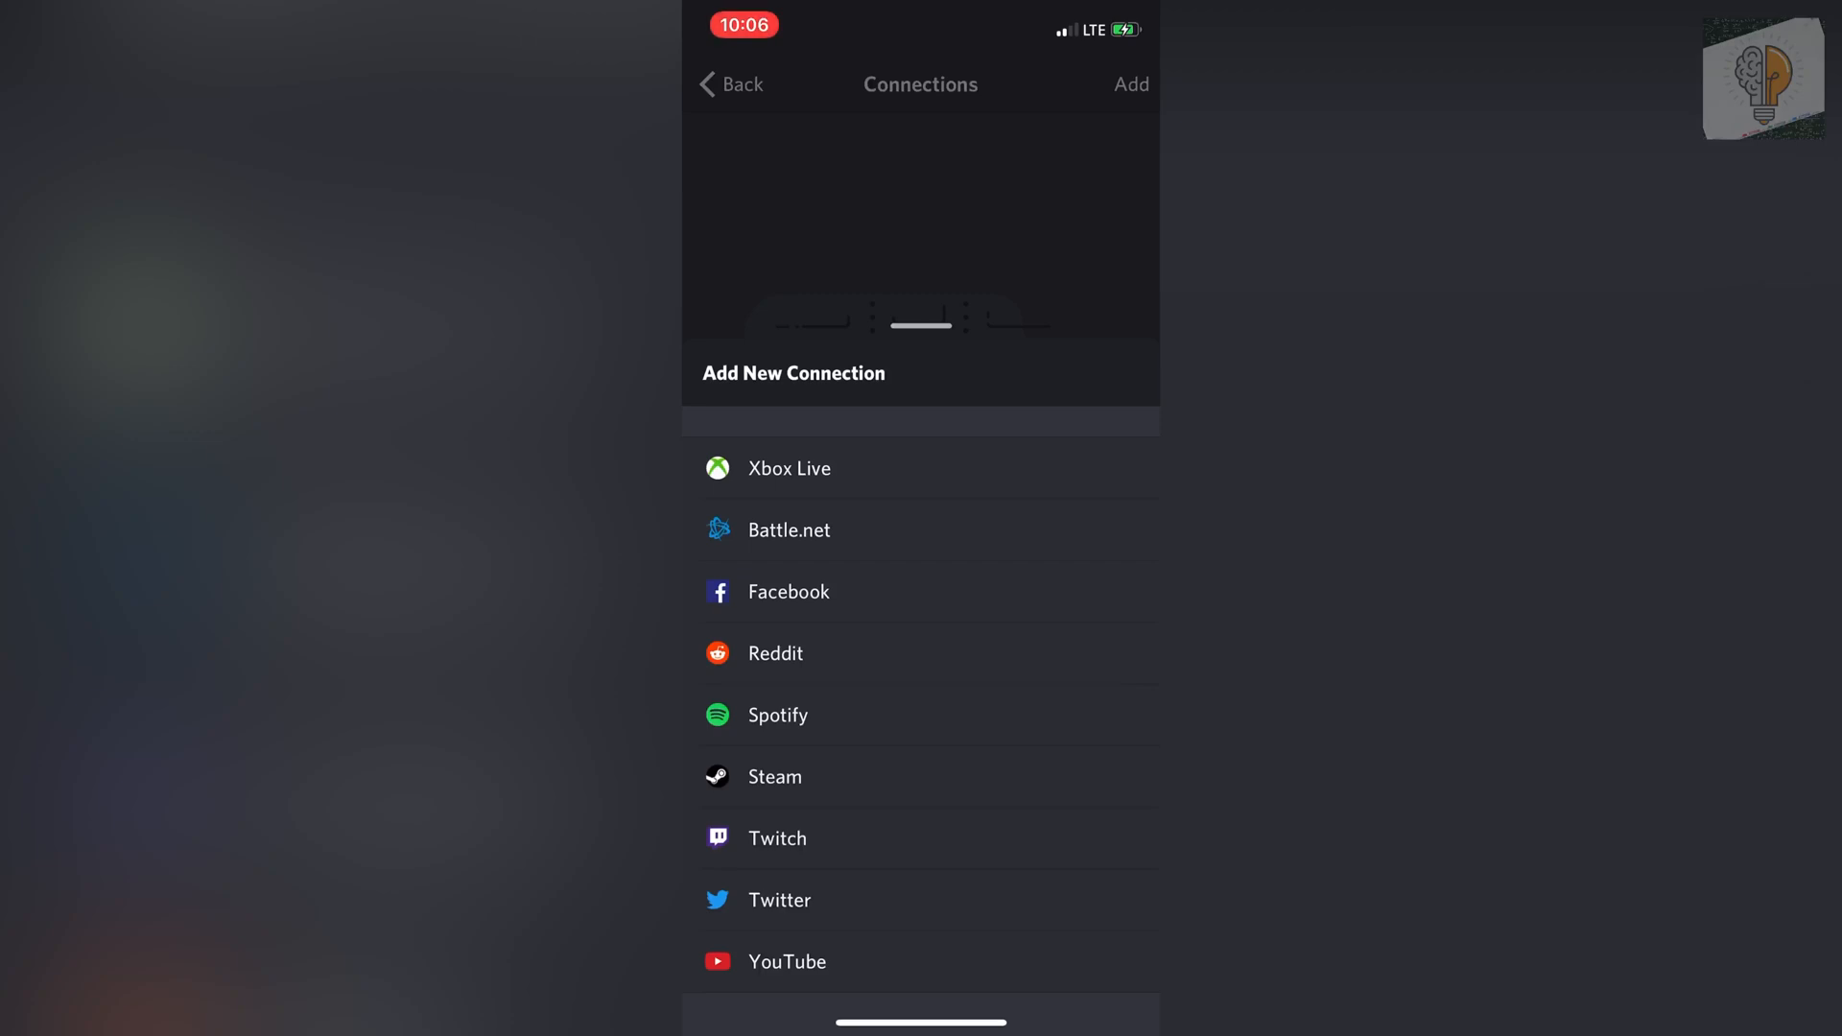
# - Pick Xbox Live from the Add New Connection list
pyautogui.click(788, 469)
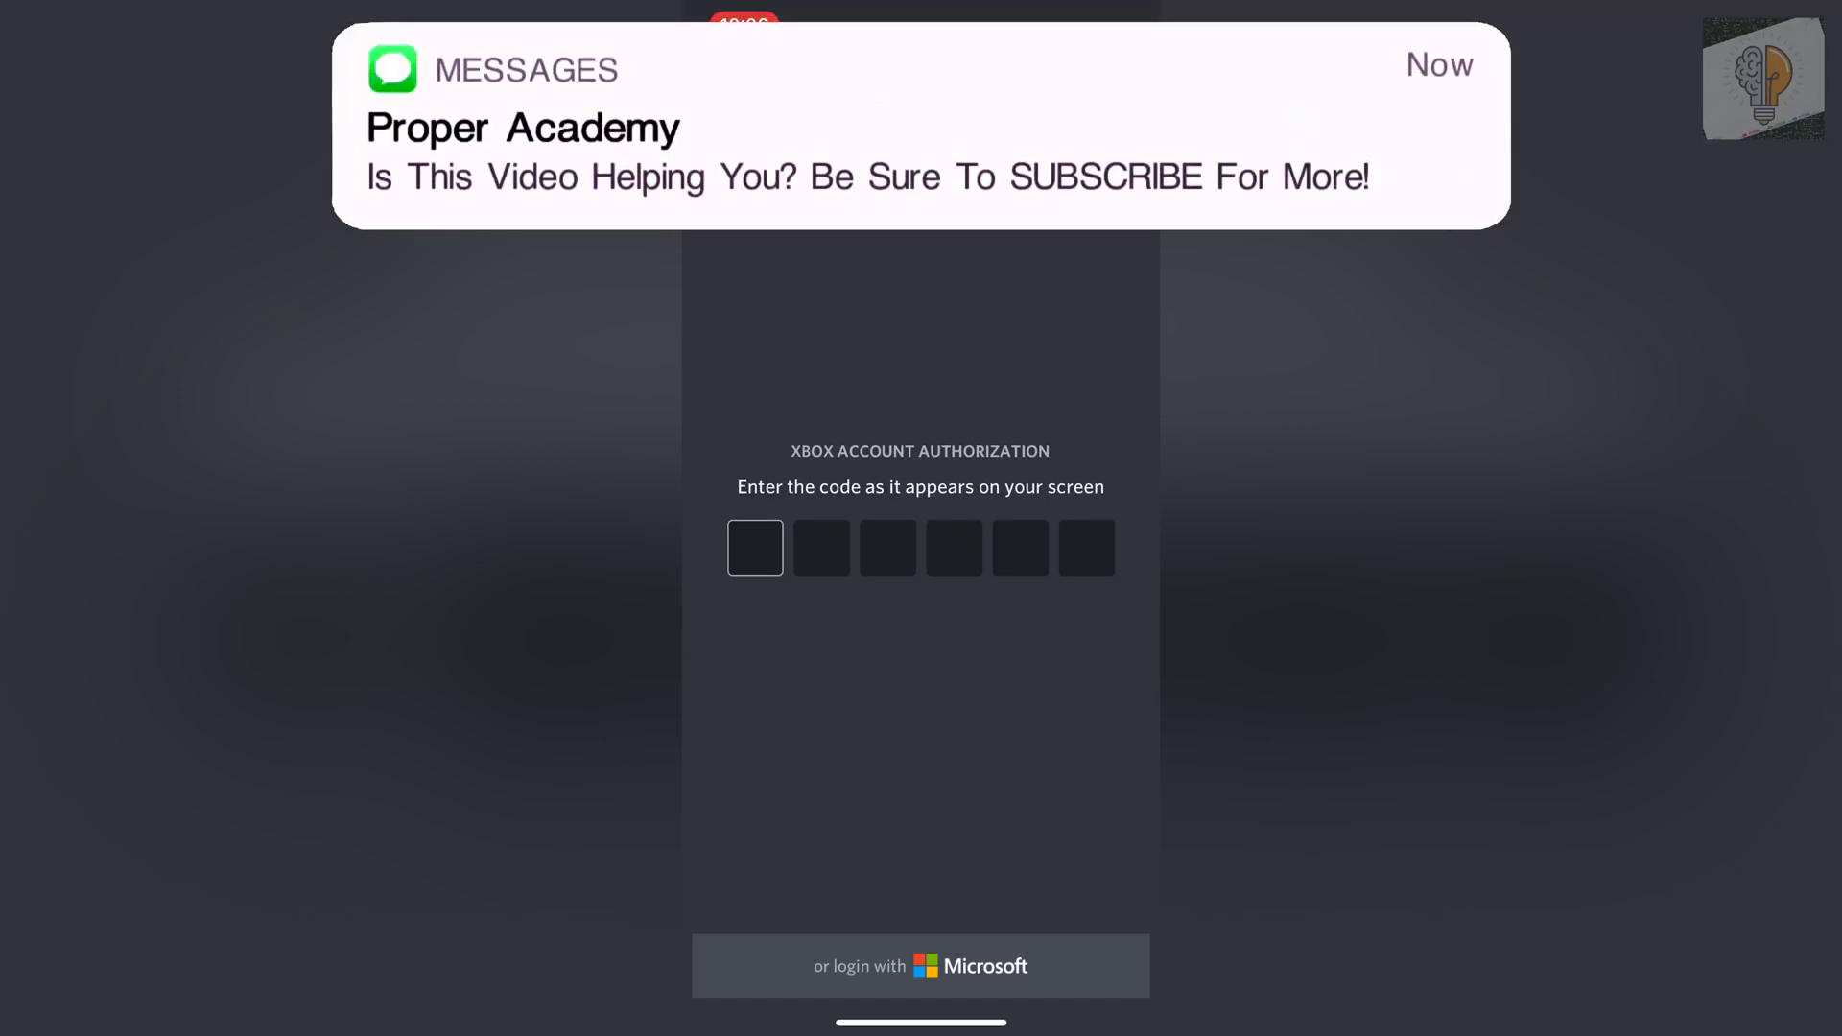
# - Choose Microsoft login and sign in with the saved account email
pyautogui.click(920, 967)
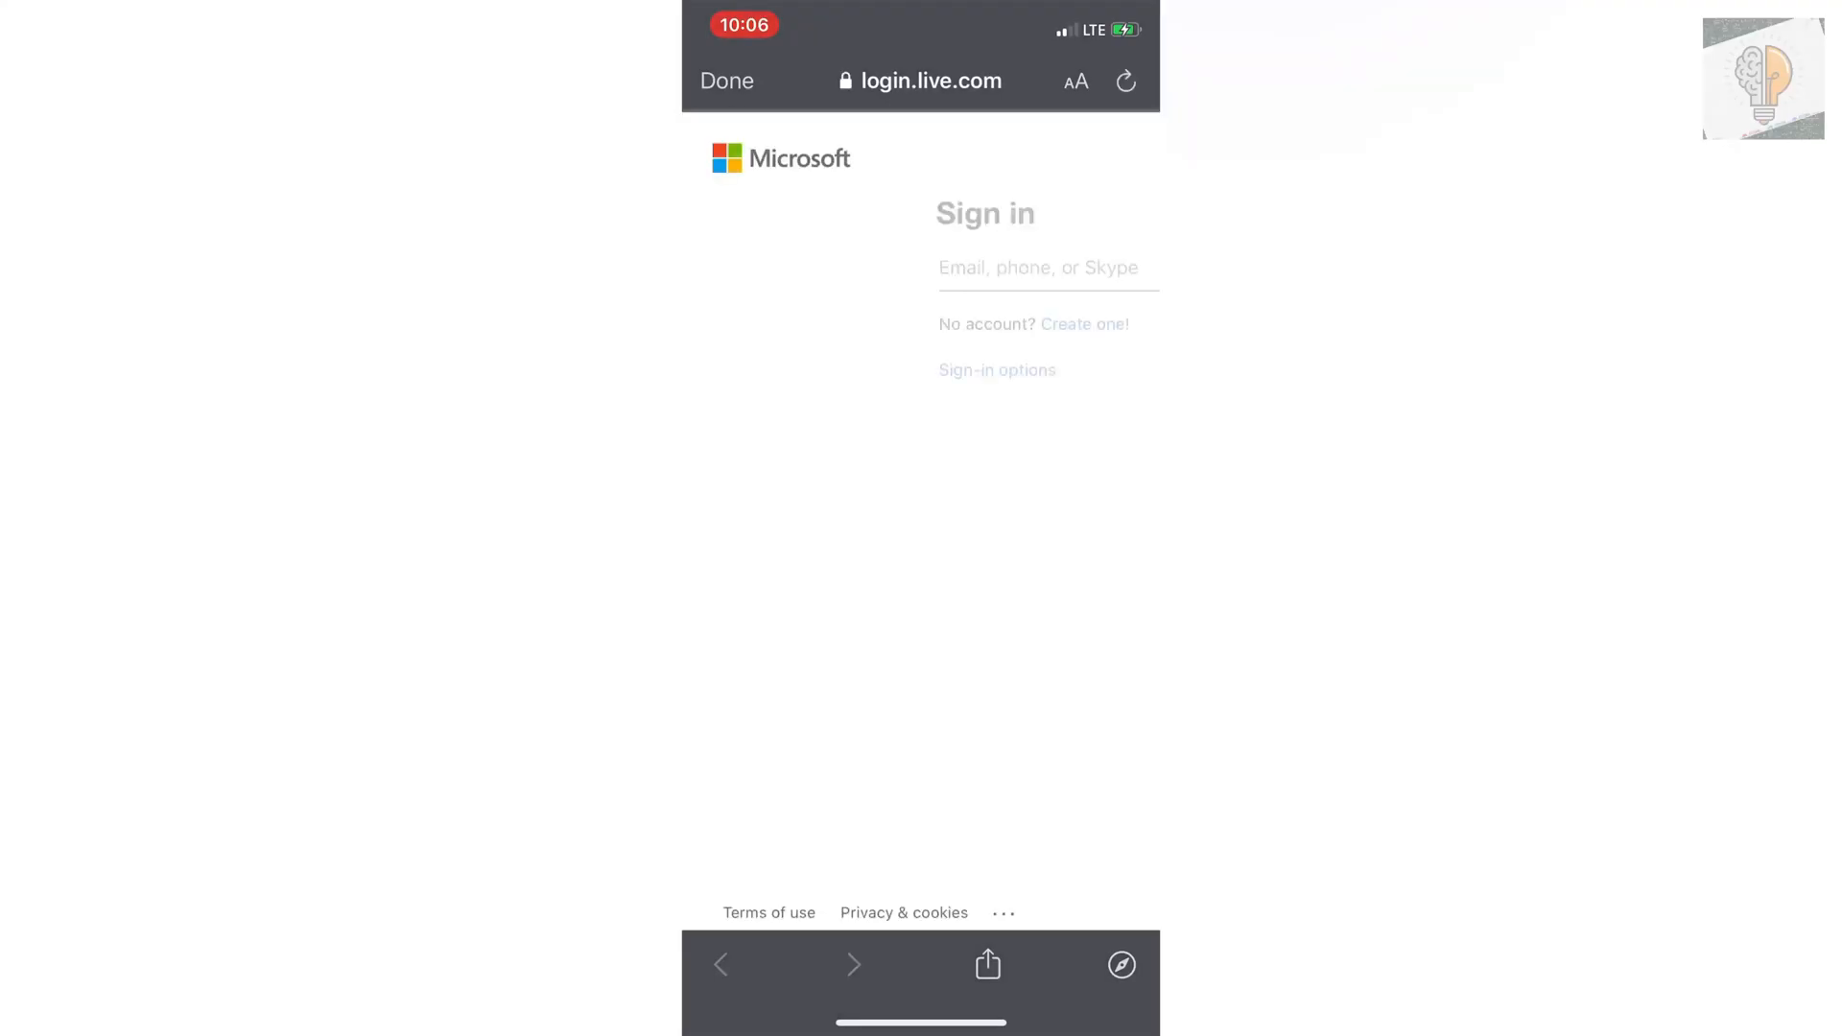
pyautogui.click(919, 268)
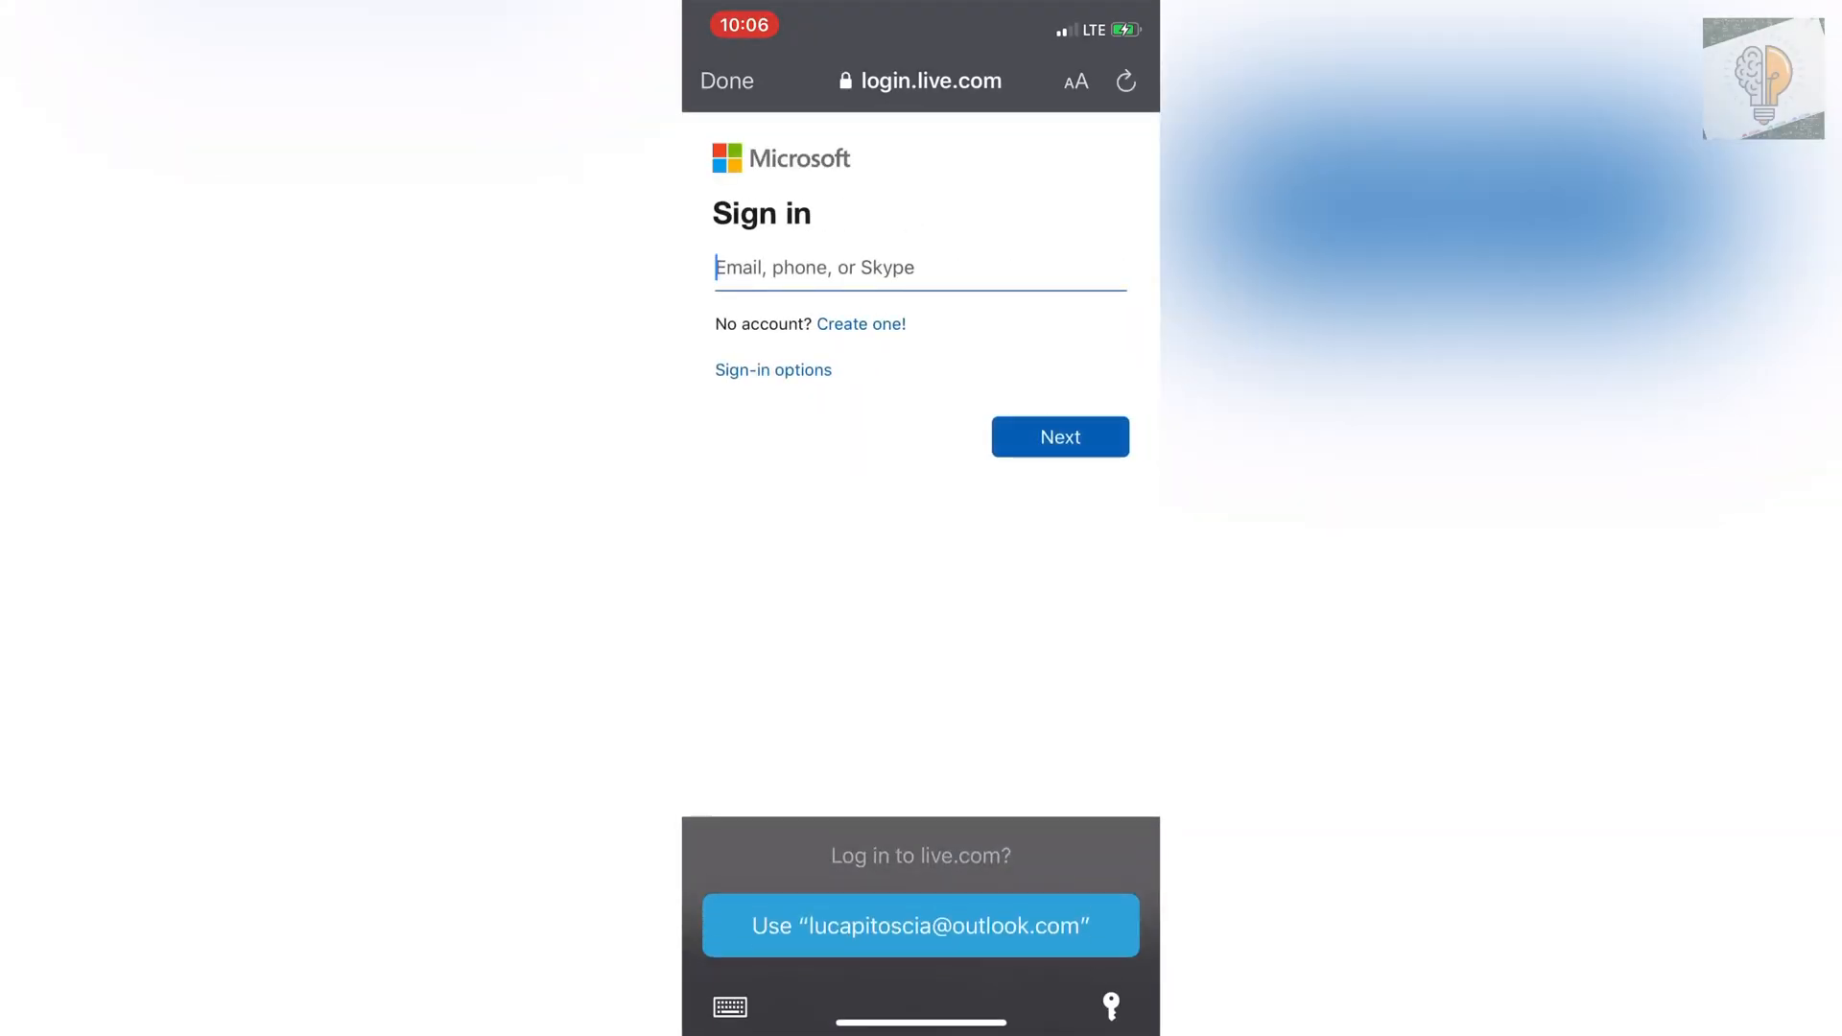
pyautogui.click(921, 925)
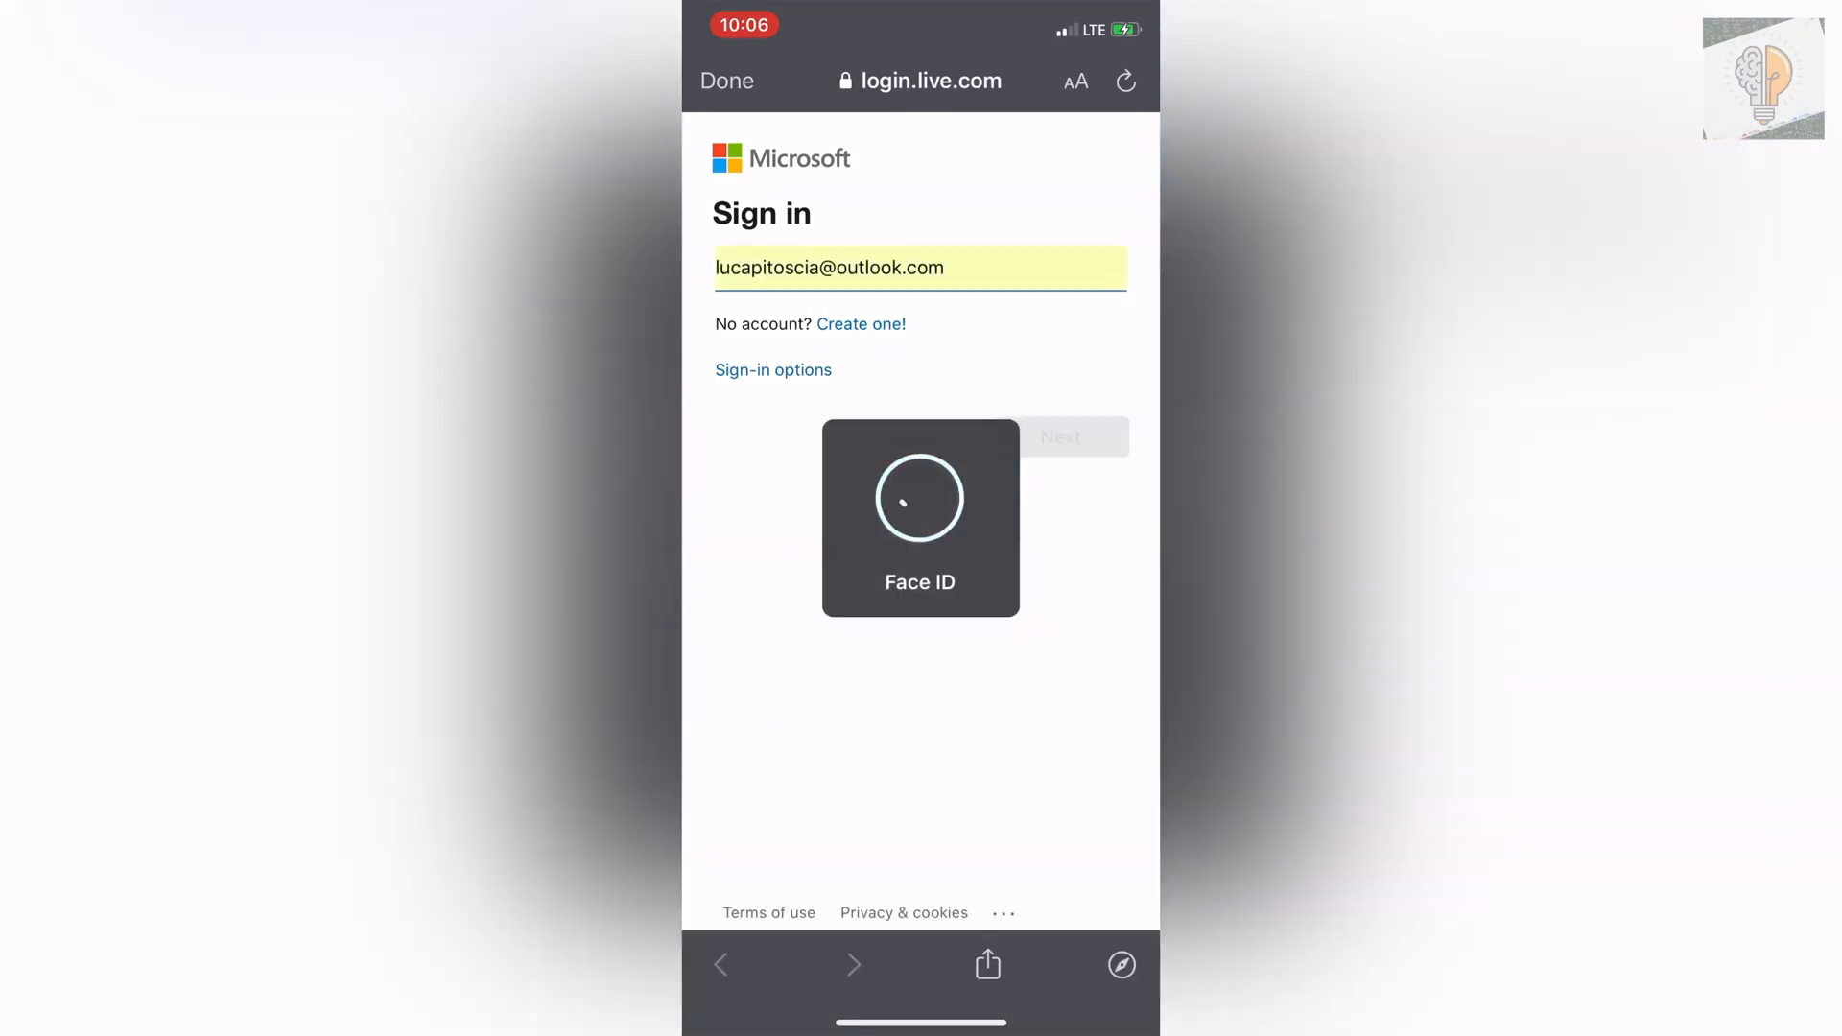
pyautogui.click(920, 498)
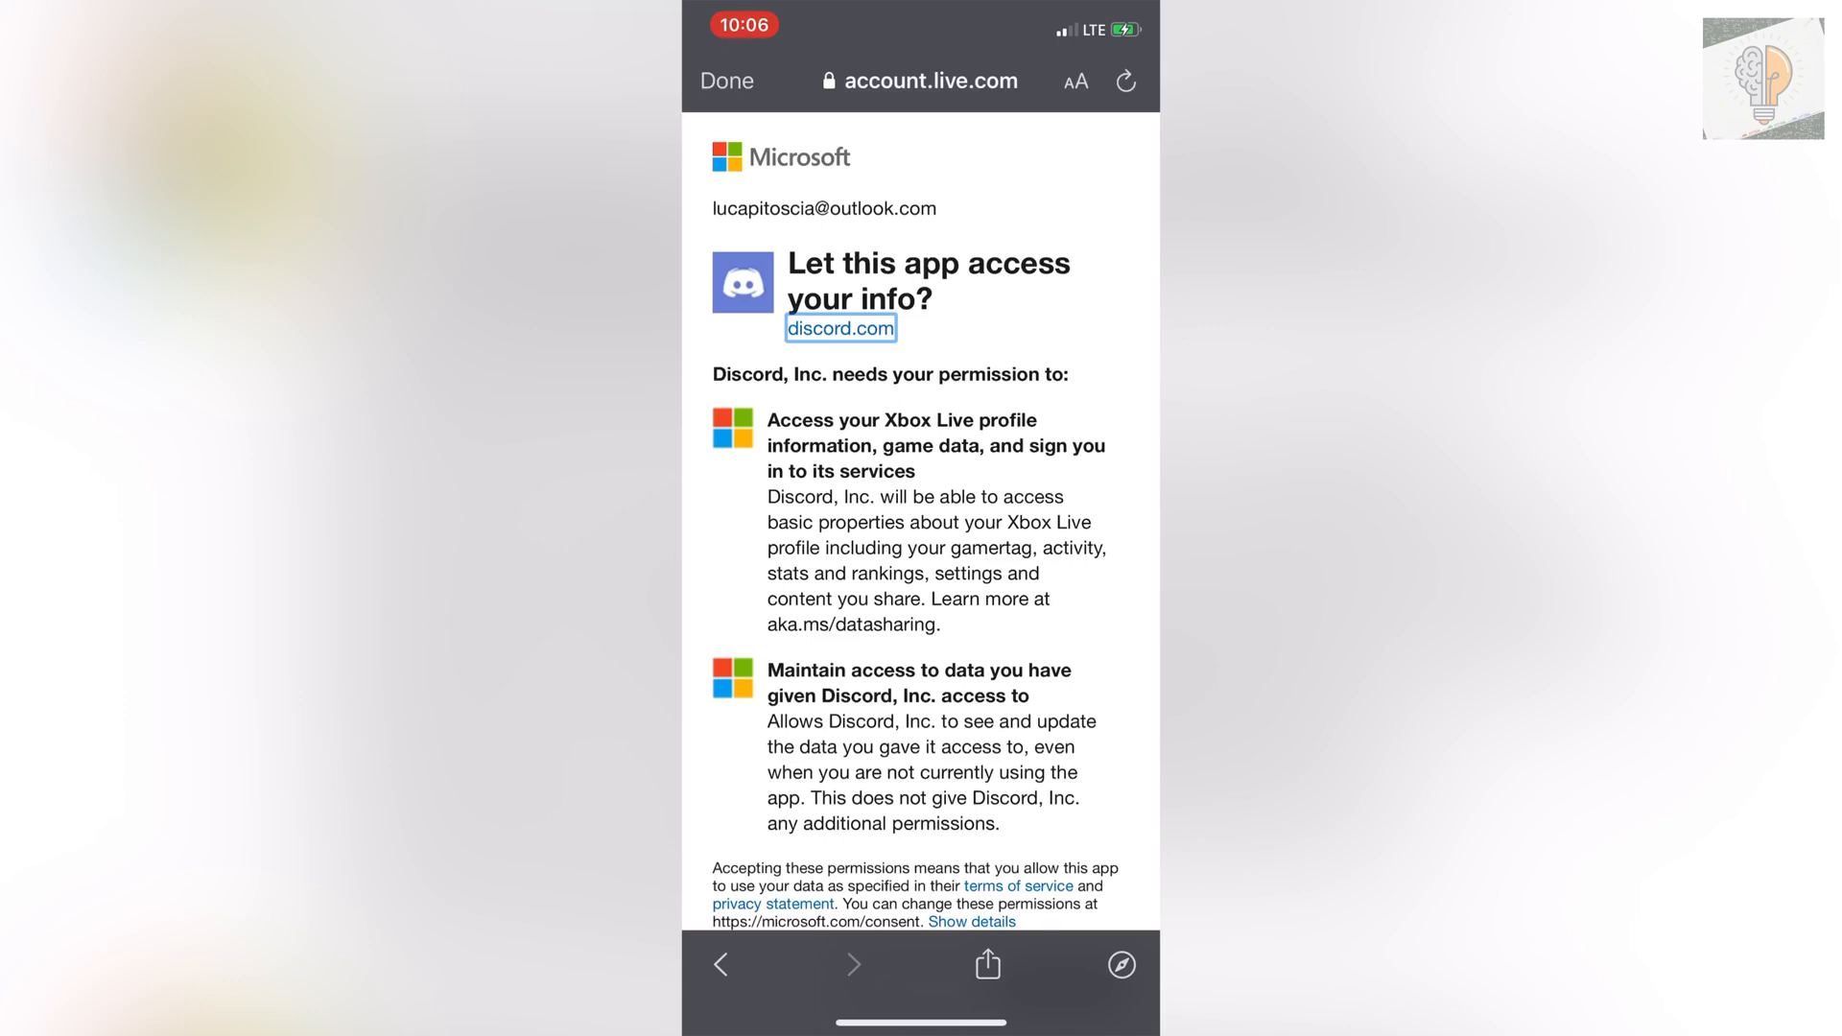
# - Approve Discord's access to the Xbox Live profile
pyautogui.scroll(-3)
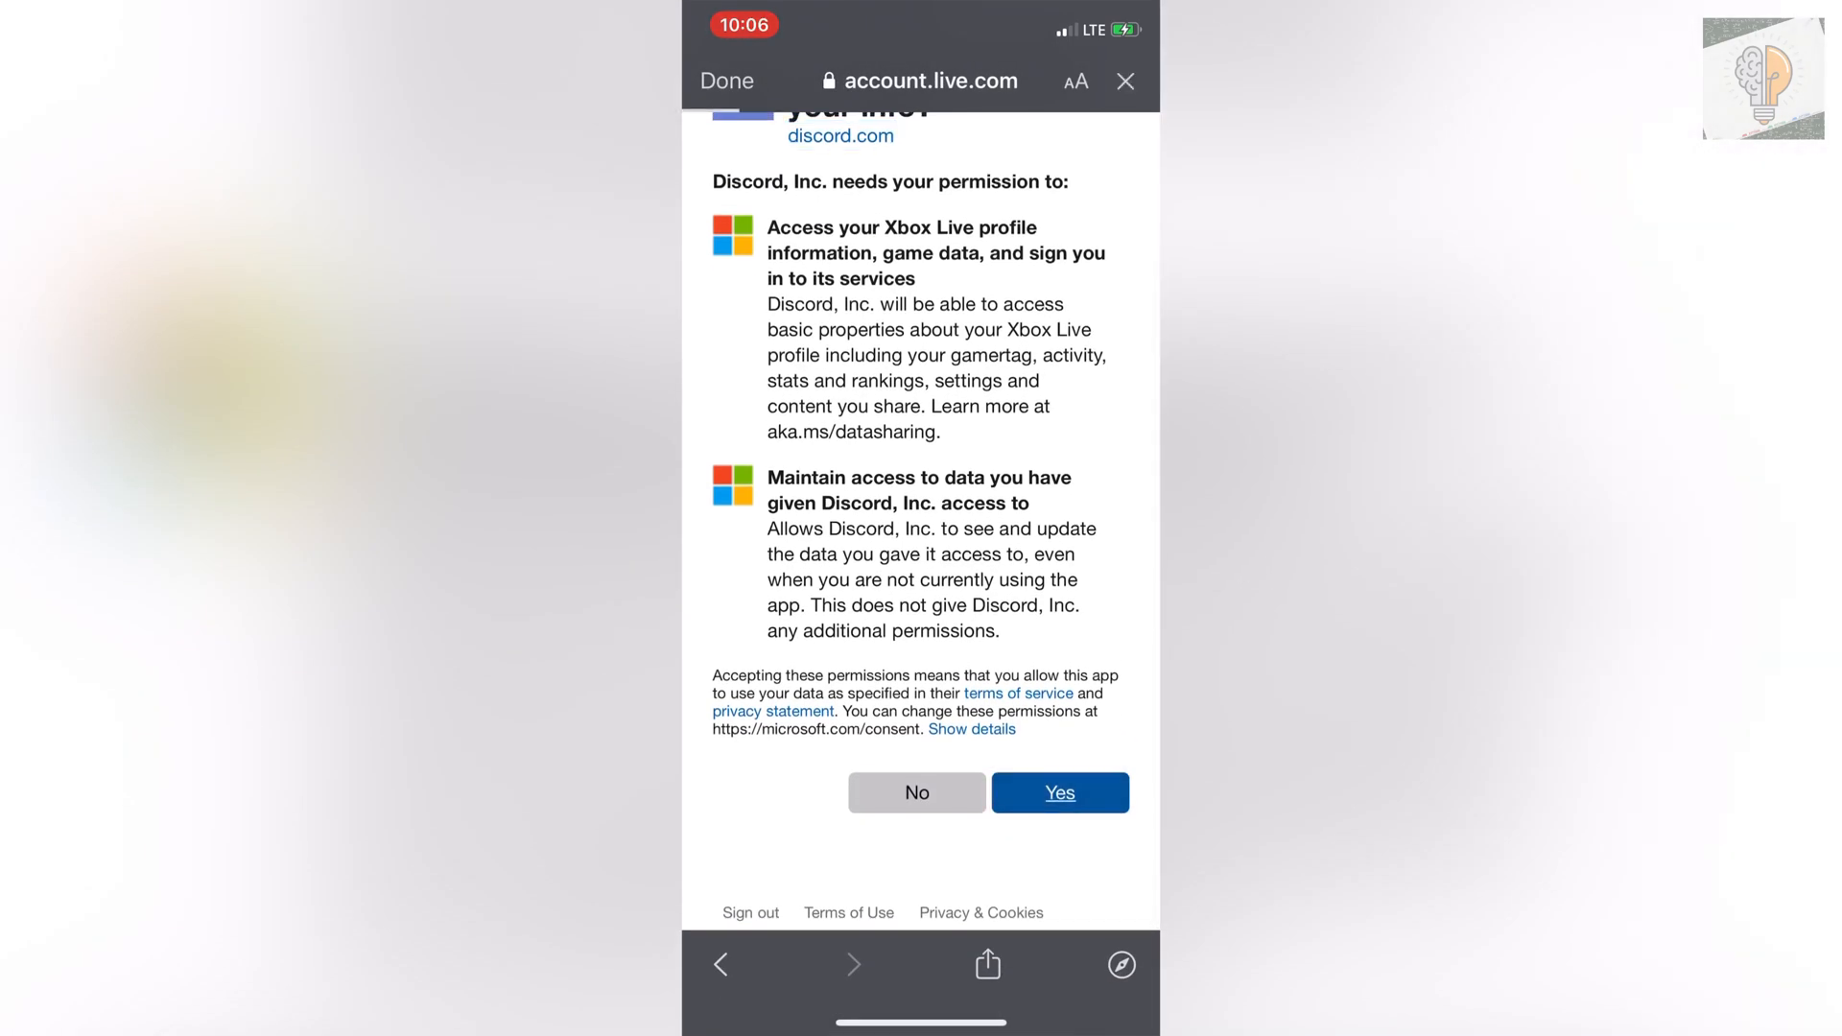
pyautogui.click(1060, 792)
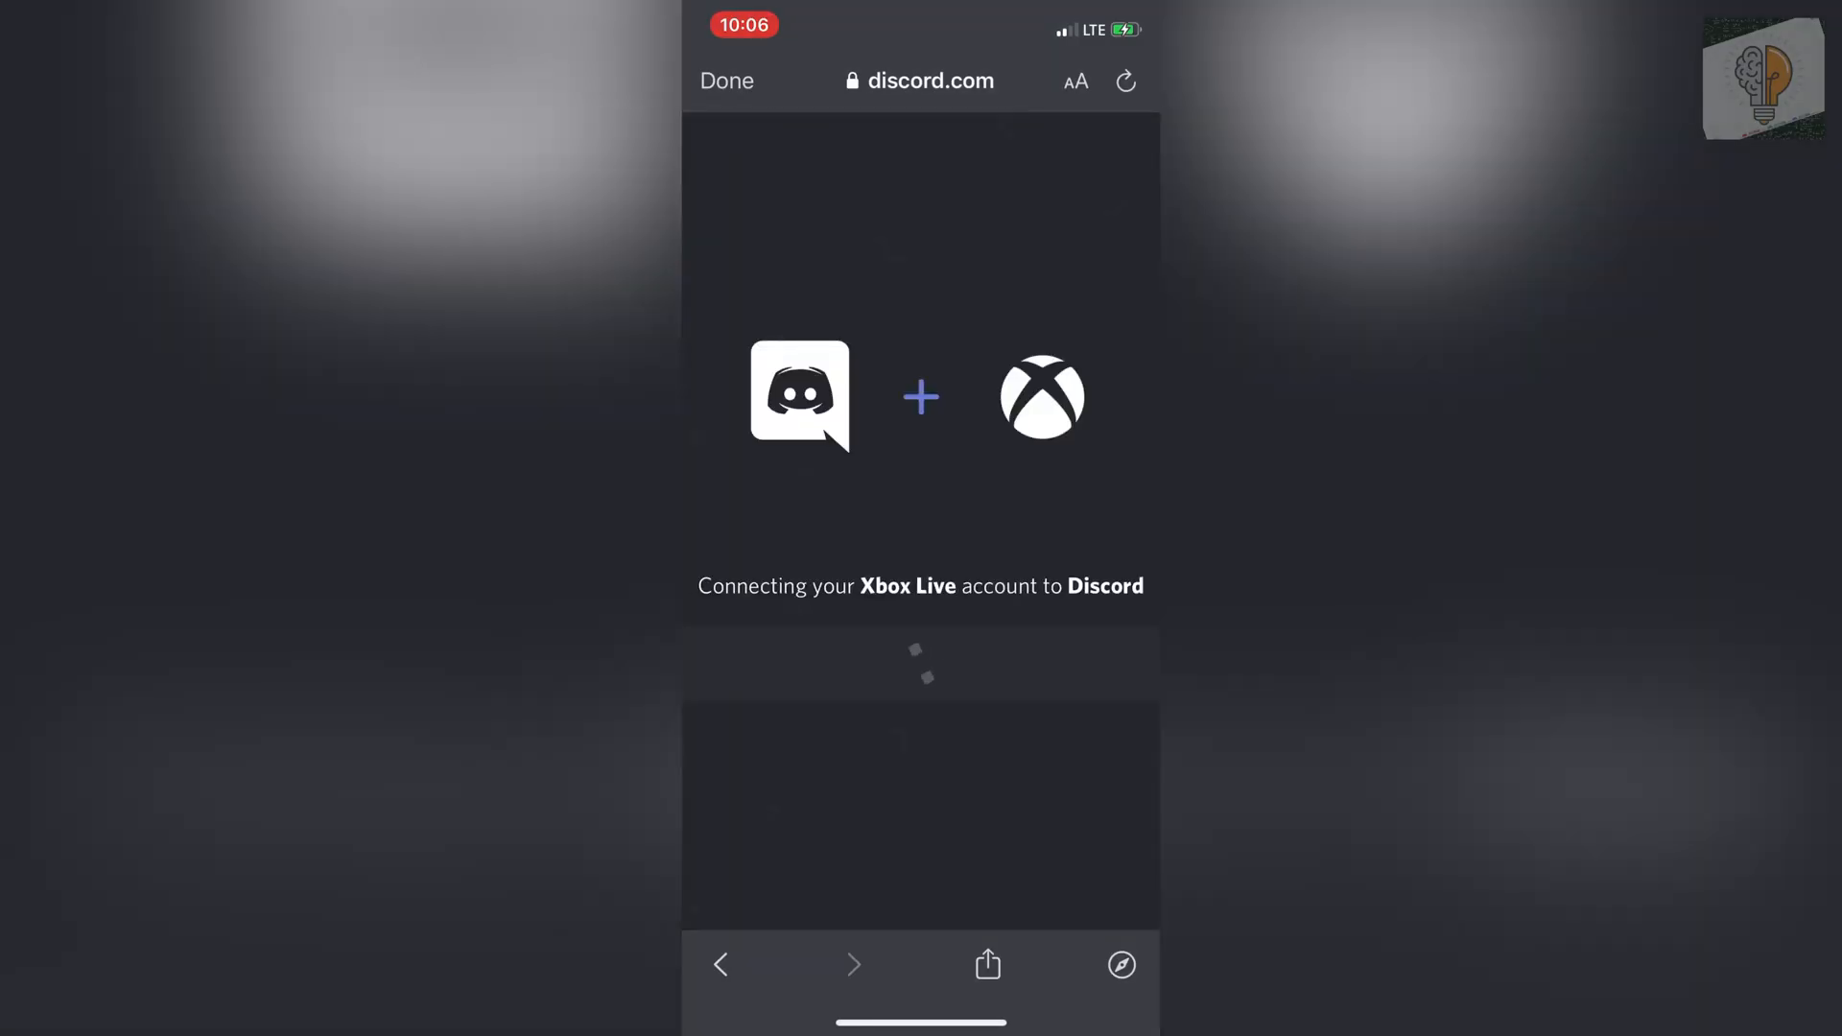